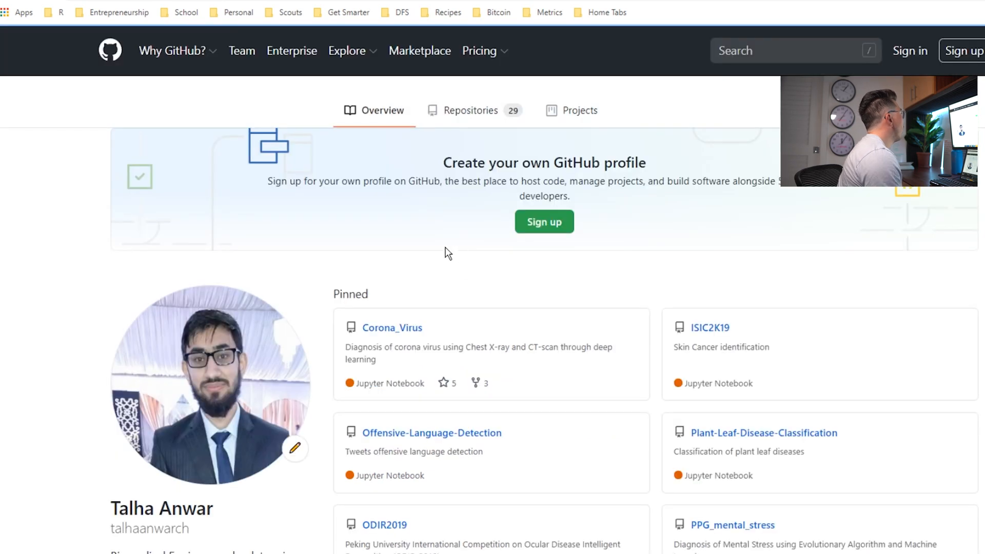
scroll(down, 3)
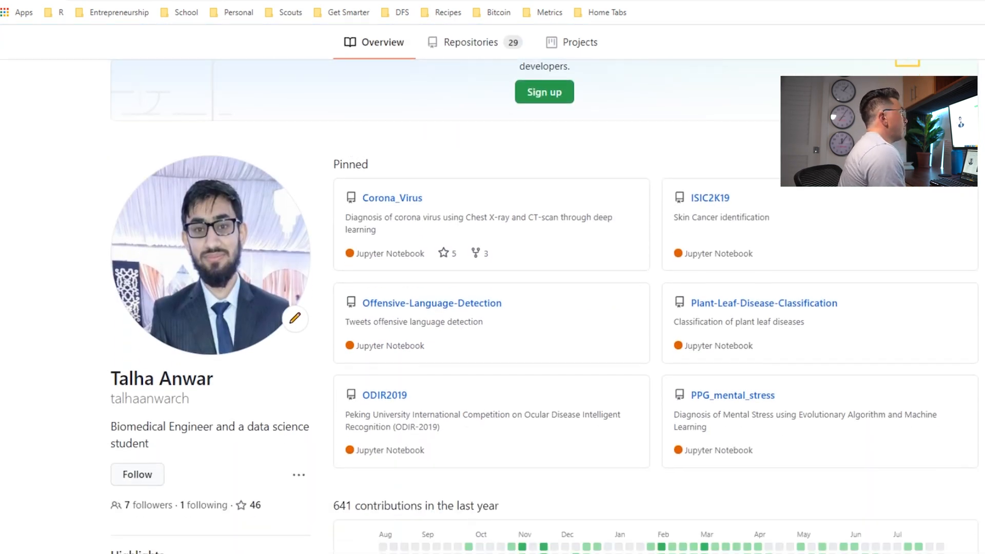
mouse_move(481, 246)
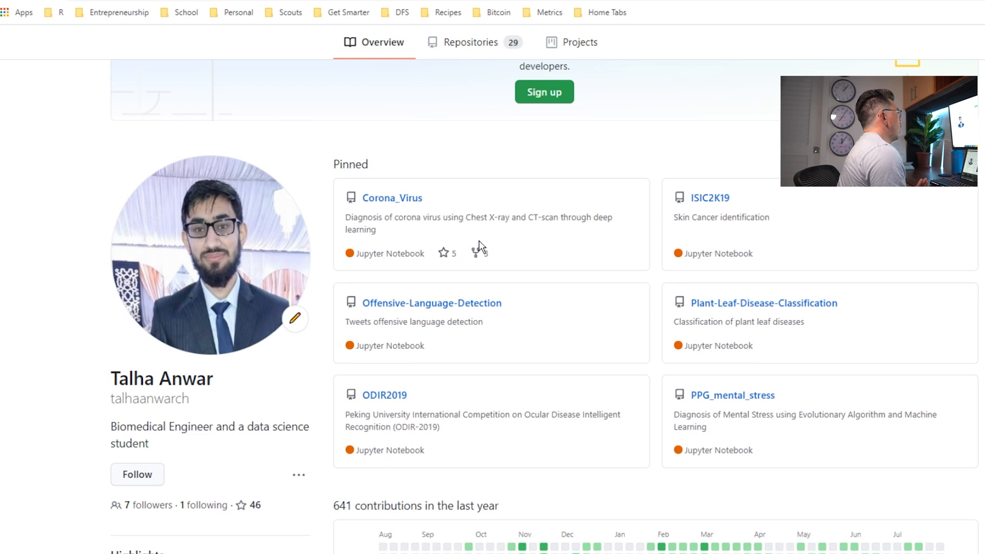
mouse_move(761, 308)
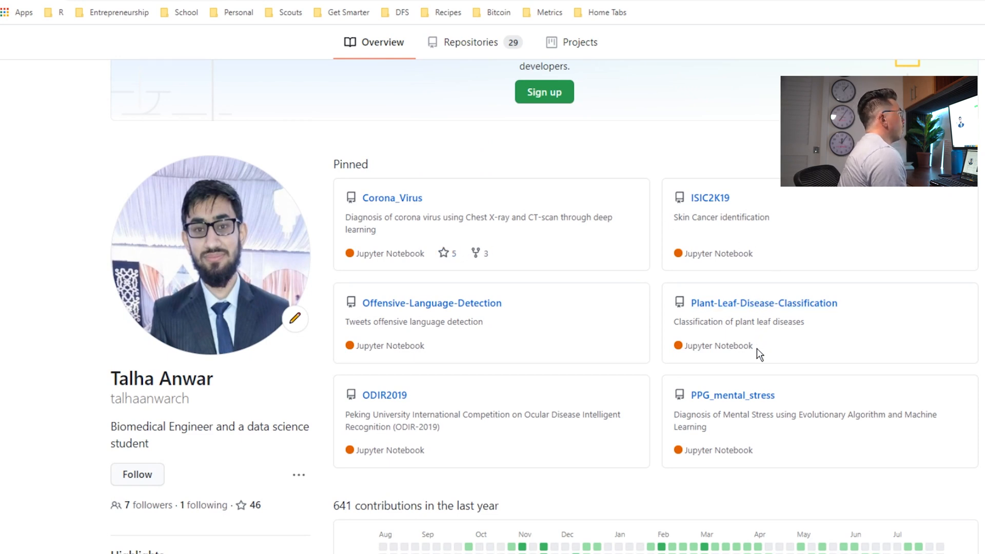
scroll(down, 3)
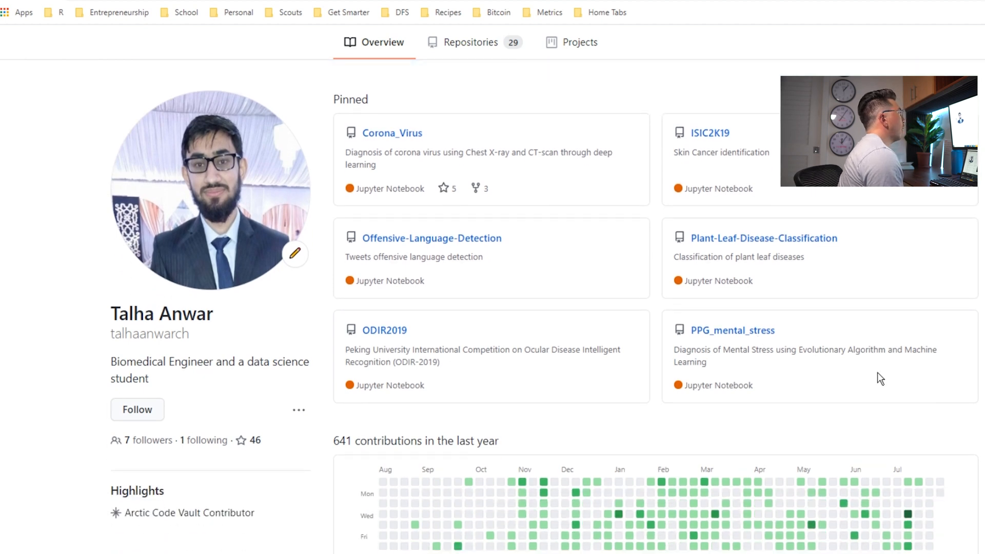
mouse_move(919, 264)
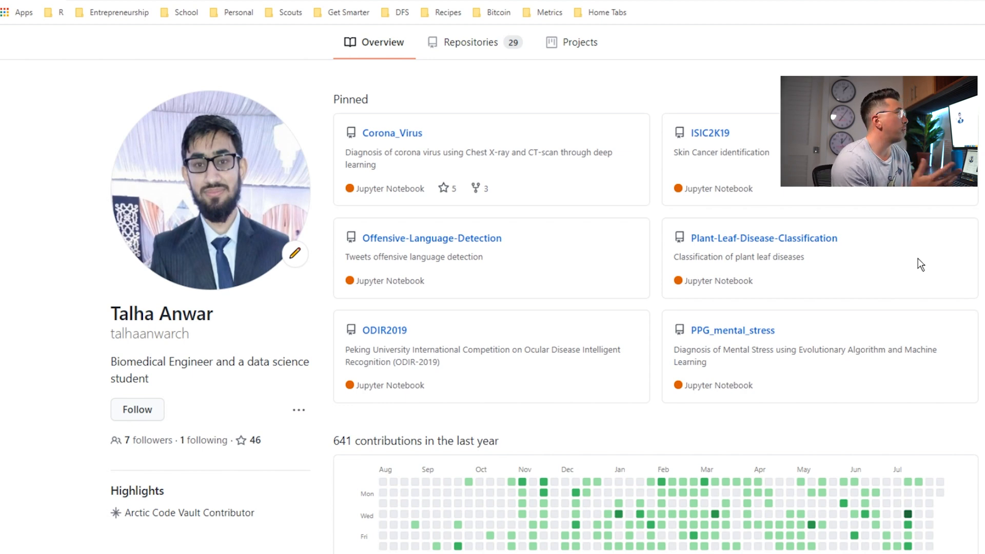
mouse_move(535, 127)
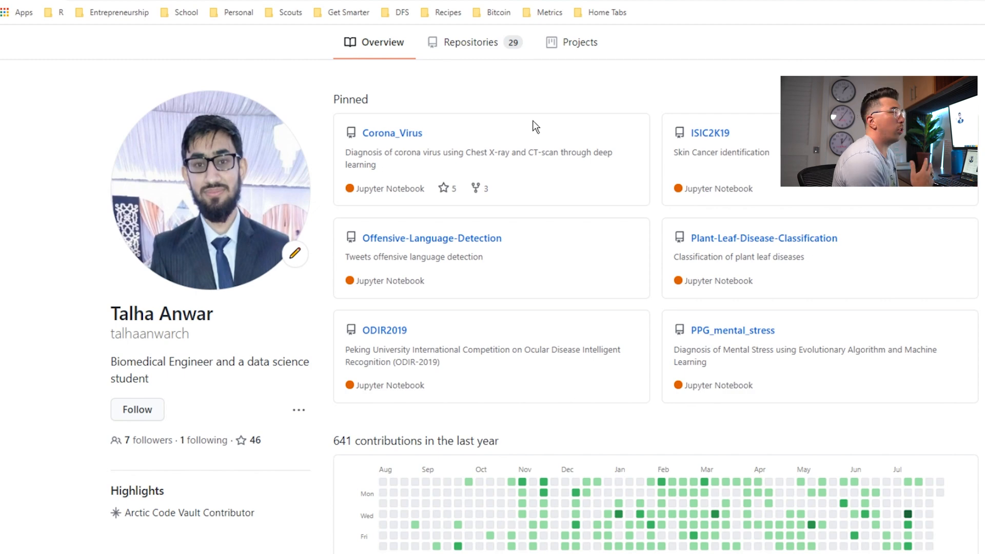
mouse_move(240, 104)
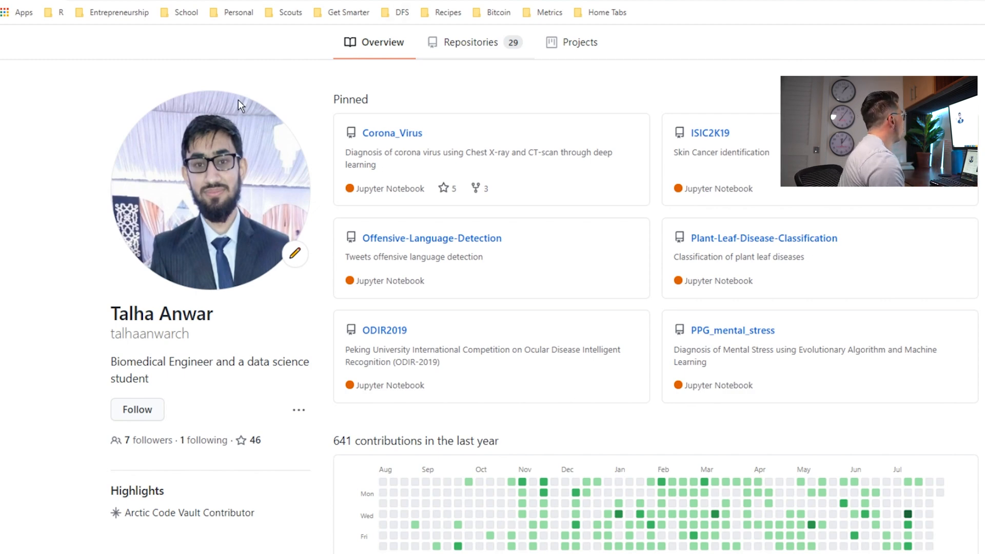
scroll(down, 3)
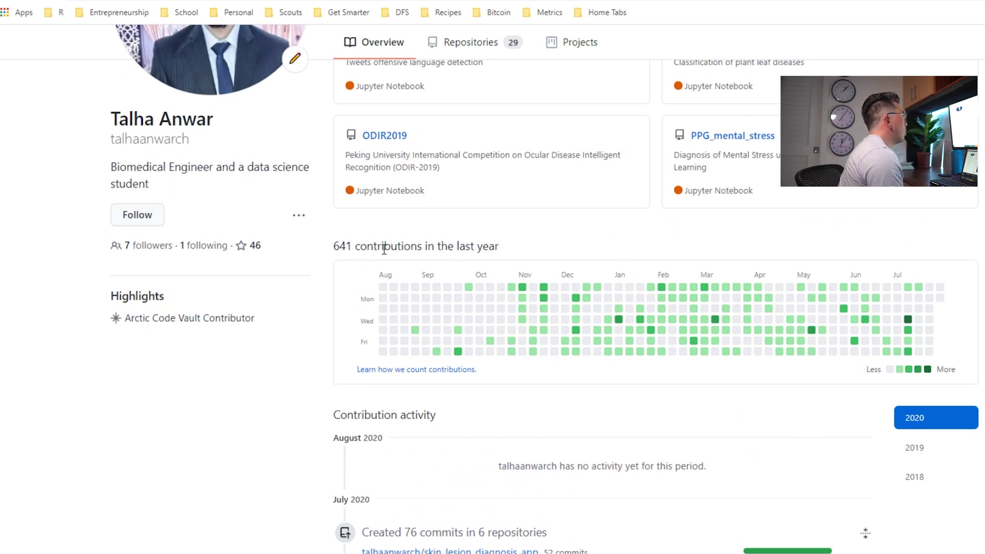
mouse_move(414, 301)
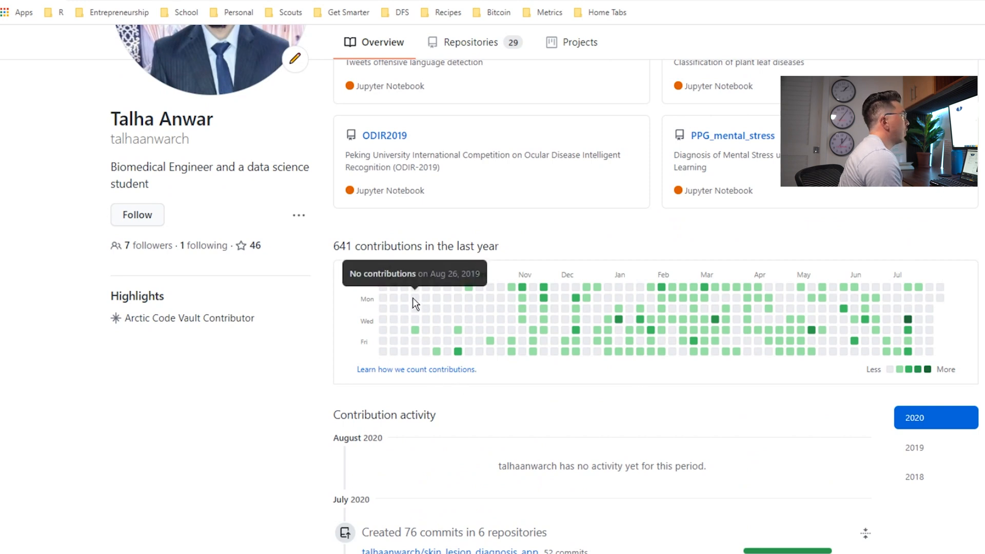
mouse_move(403, 293)
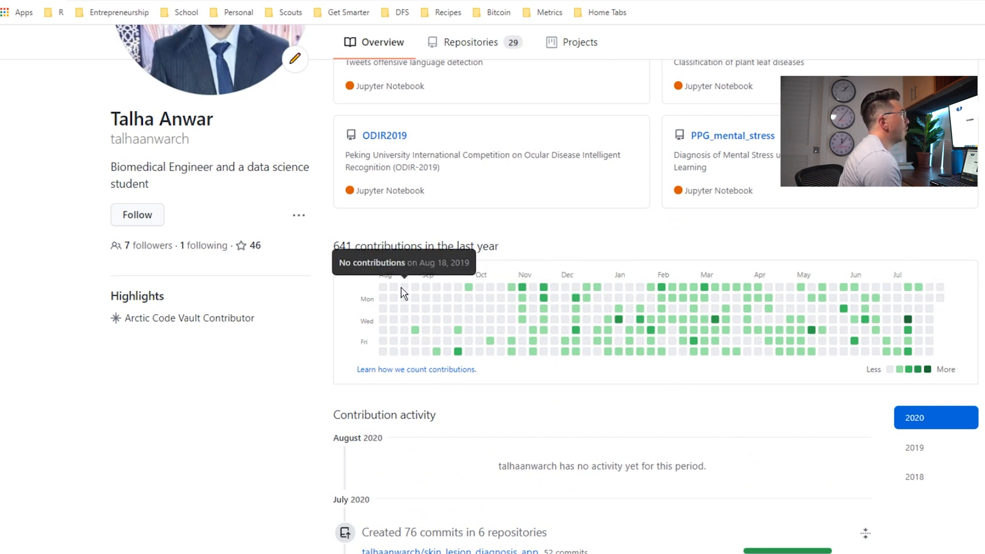
mouse_move(463, 462)
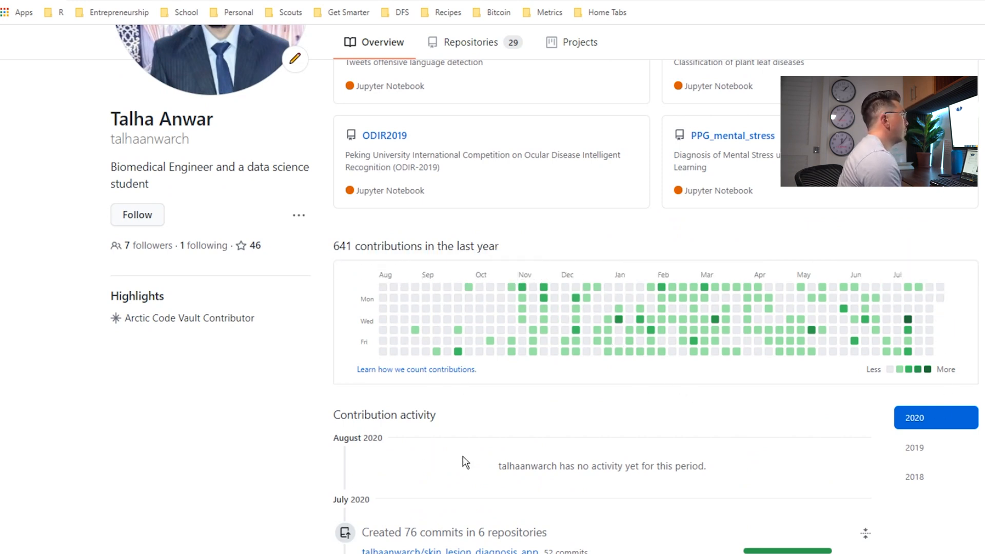
mouse_move(615, 481)
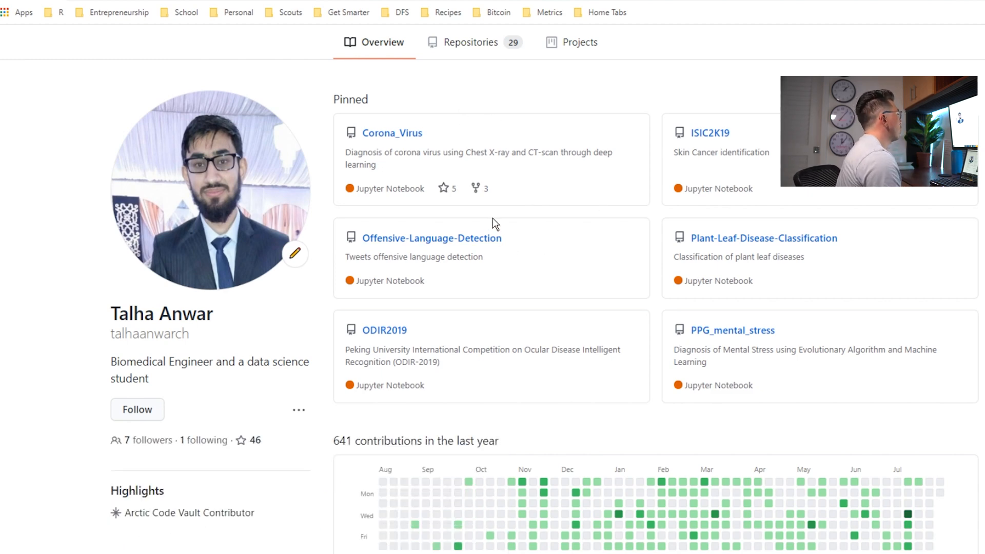
scroll(down, 3)
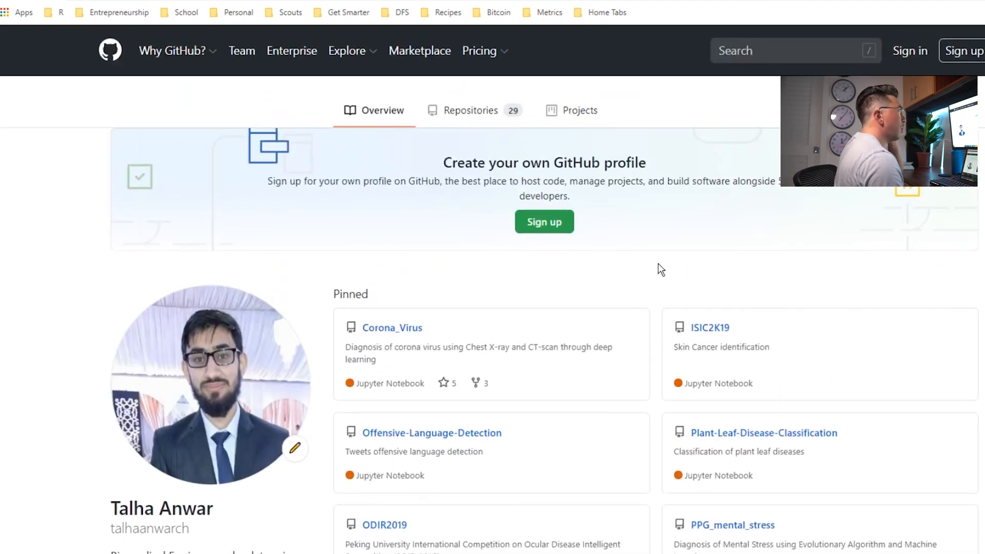
scroll(down, 3)
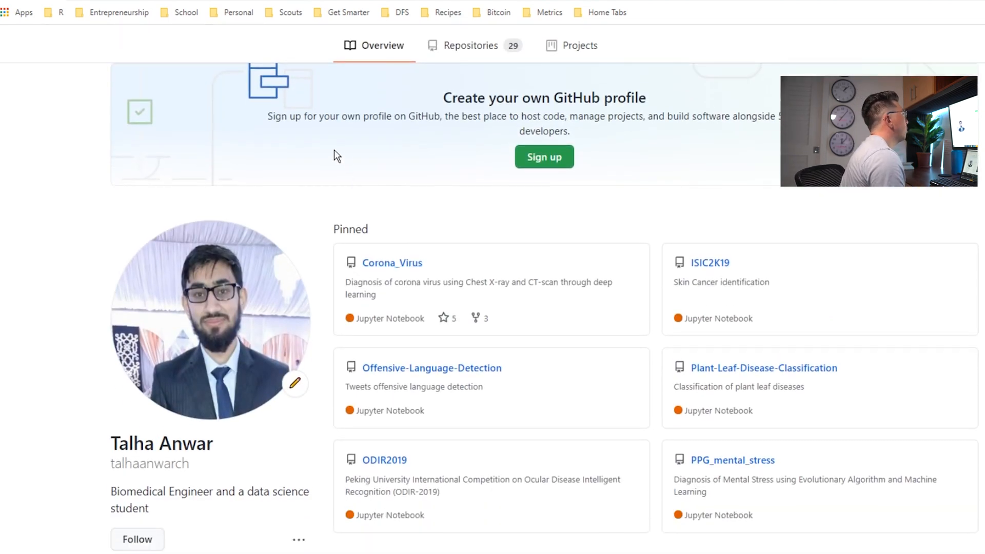
mouse_move(323, 405)
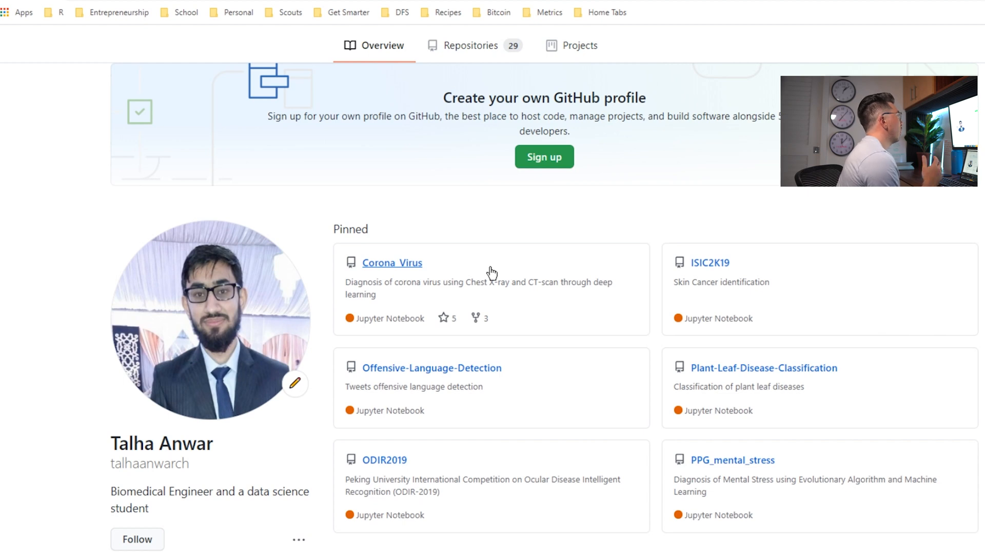
mouse_move(334, 367)
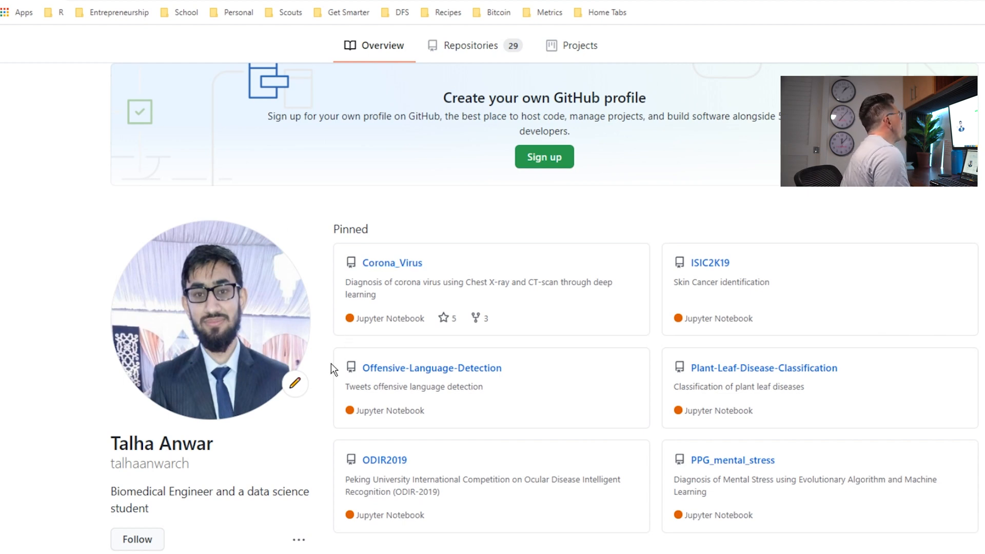
Open the pinned Corona_Virus repository and reach the README's chest X-ray results table
click(392, 262)
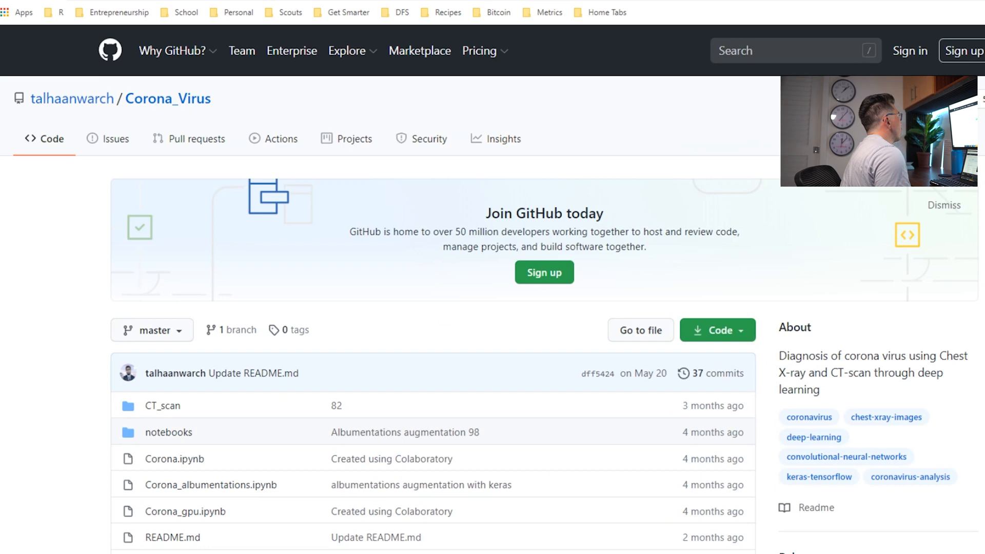
scroll(down, 3)
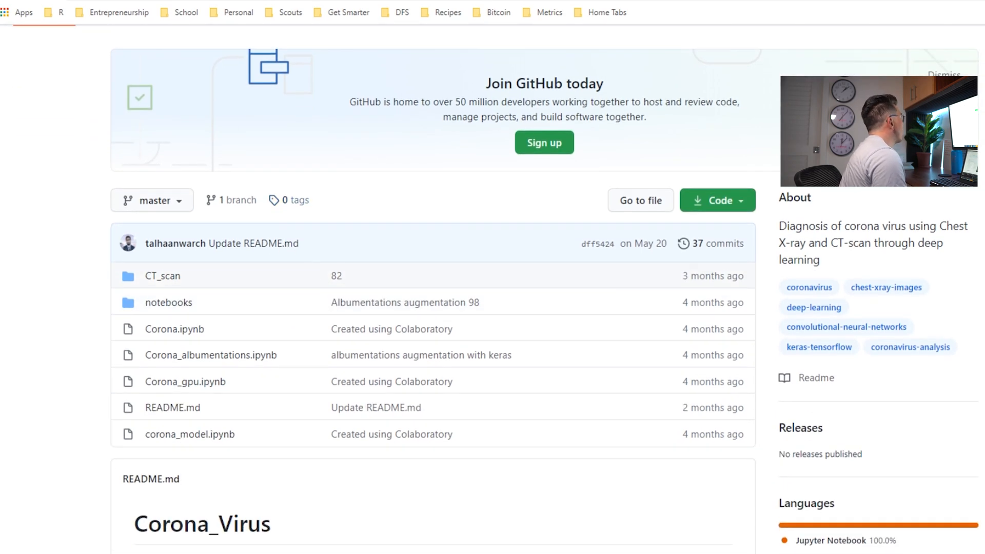
click(174, 243)
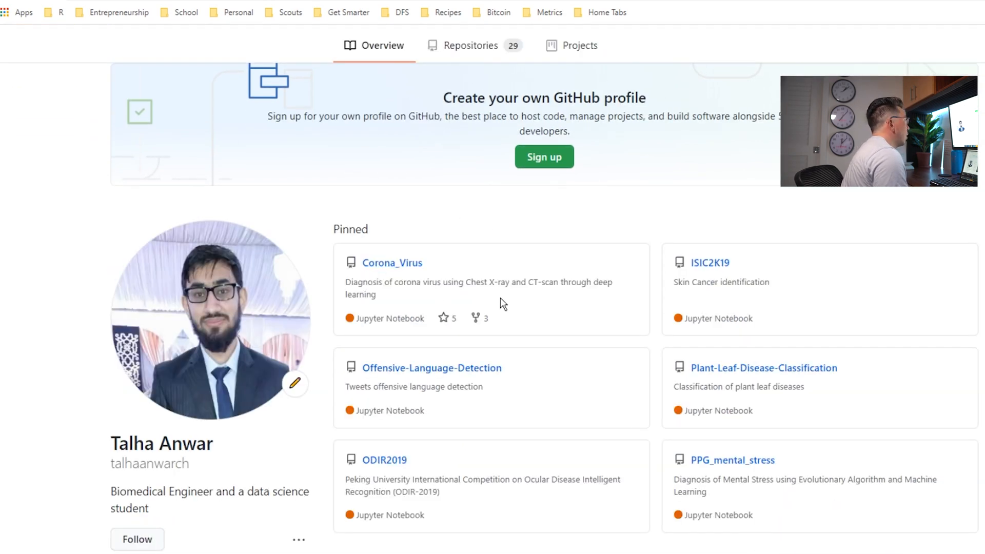
click(392, 263)
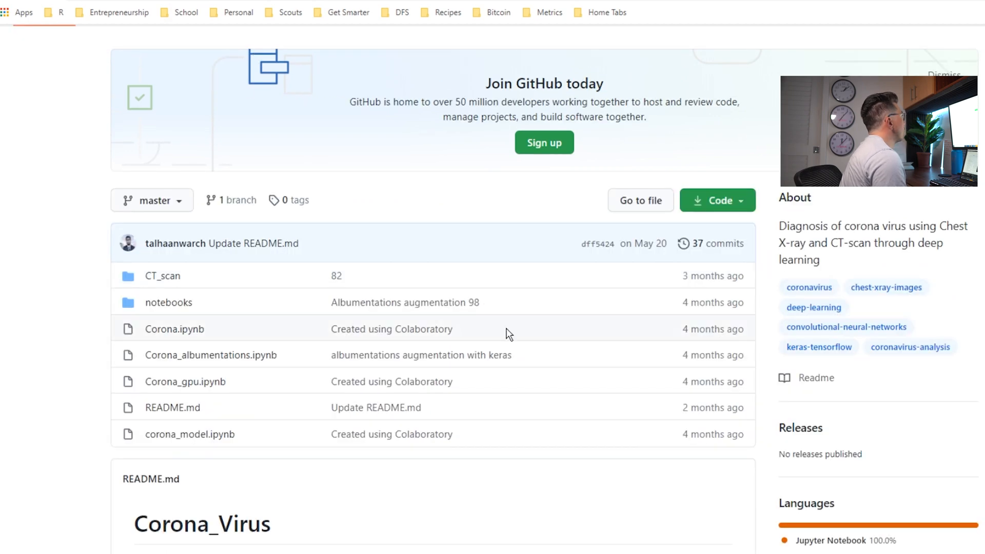
scroll(down, 3)
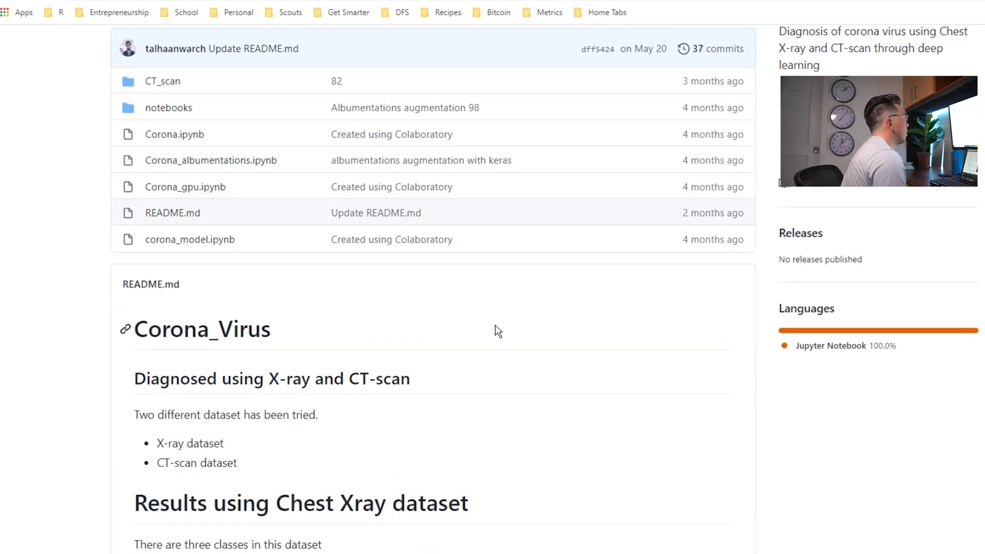
scroll(down, 3)
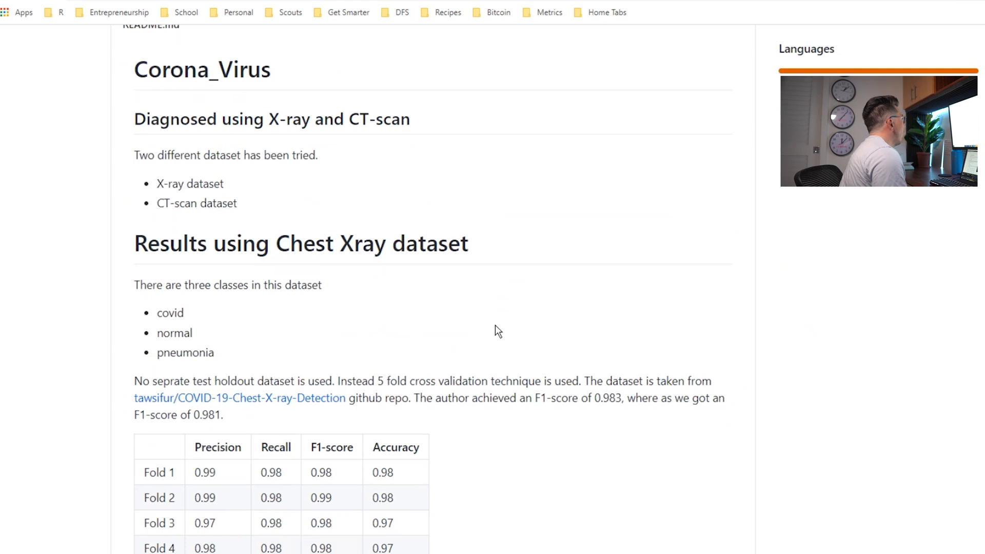
scroll(down, 3)
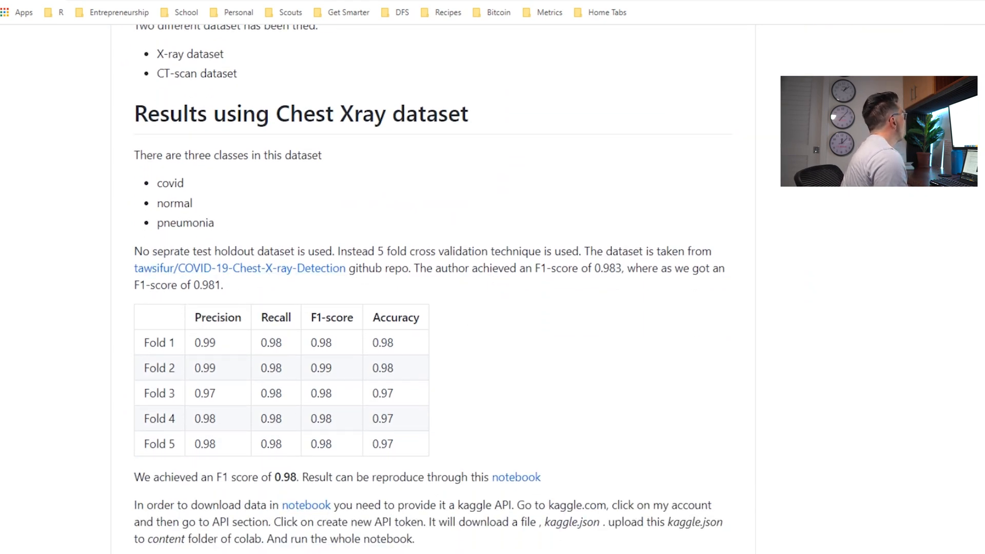
click(239, 267)
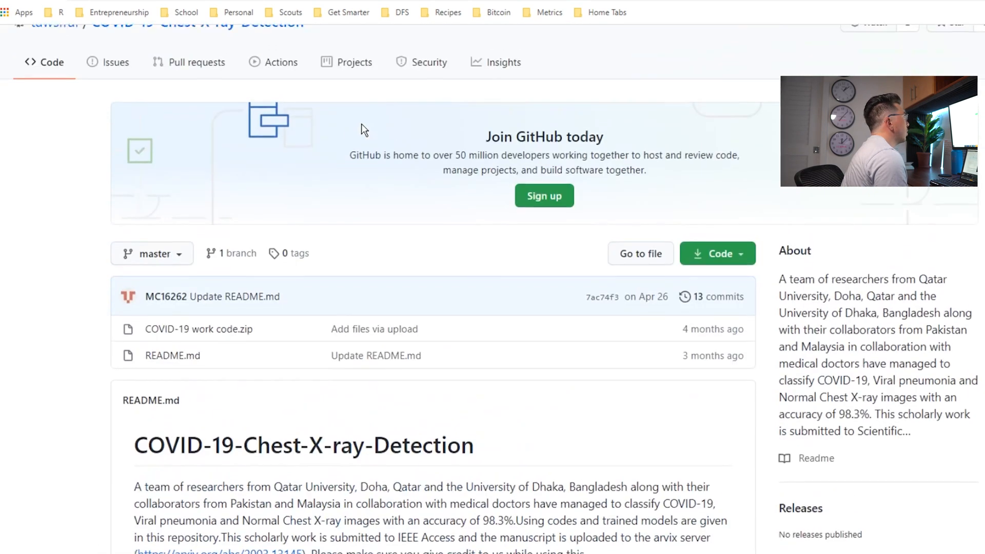
scroll(down, 3)
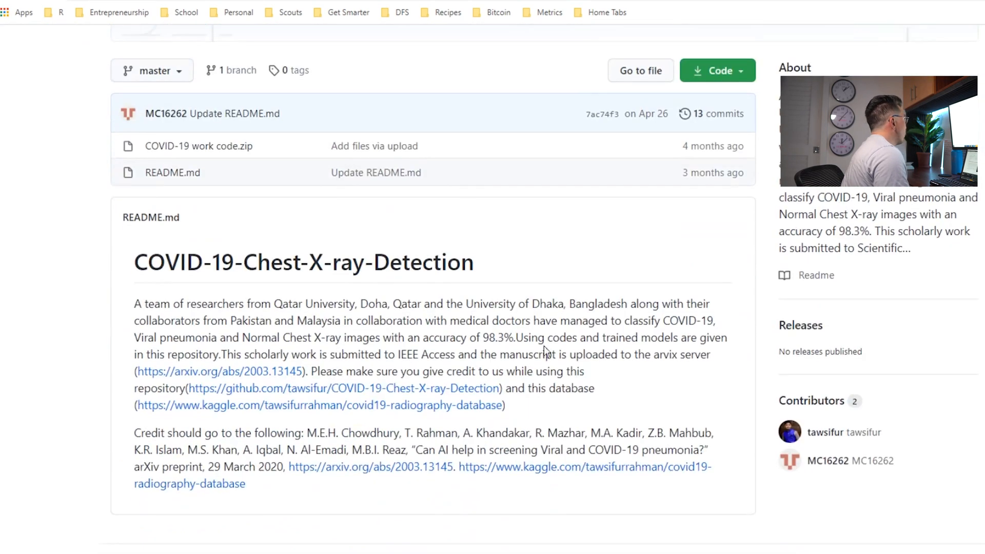
mouse_move(604, 266)
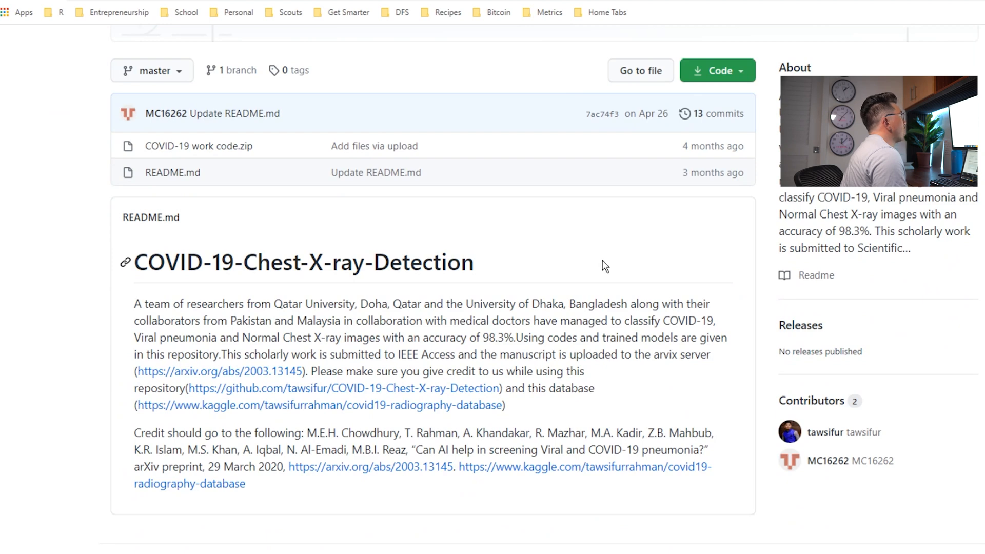
scroll(up, 3)
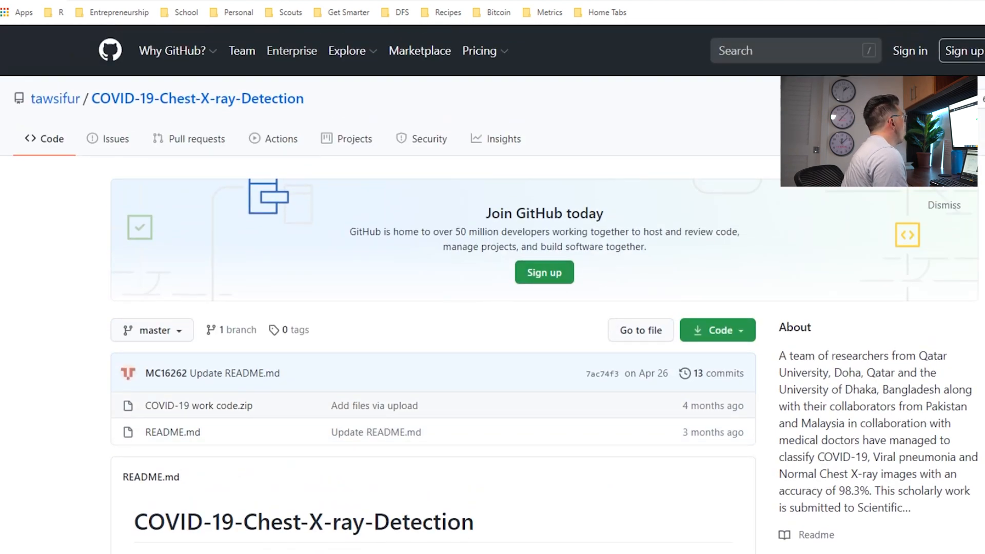
Highlight the author's 0.983 F1-score against the 0.981 achieved across five folds
scroll(down, 3)
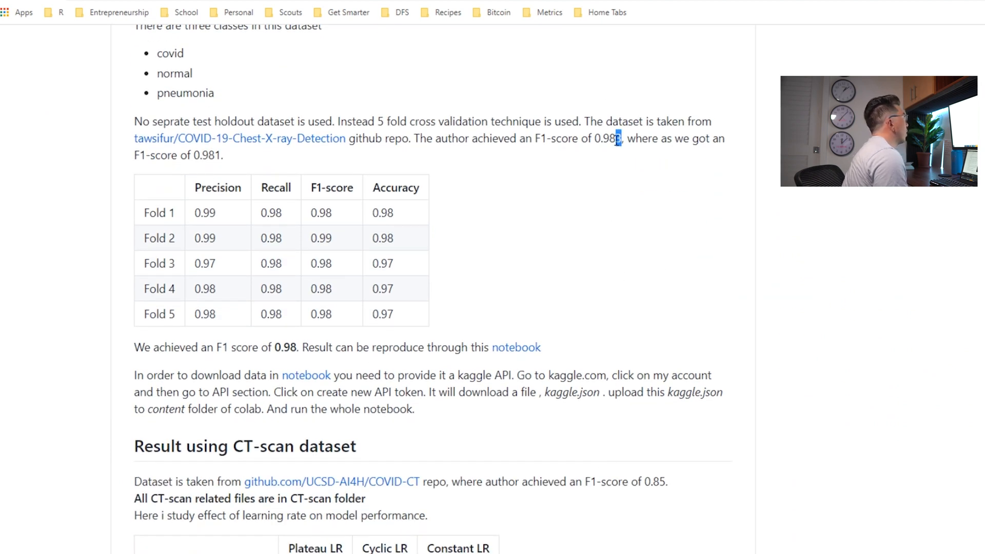
double_click(607, 140)
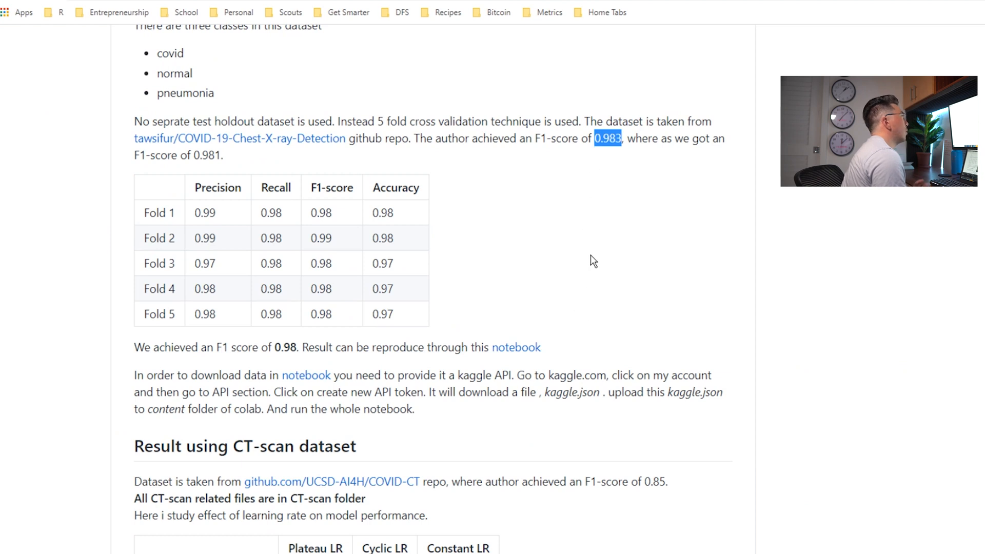
mouse_move(620, 180)
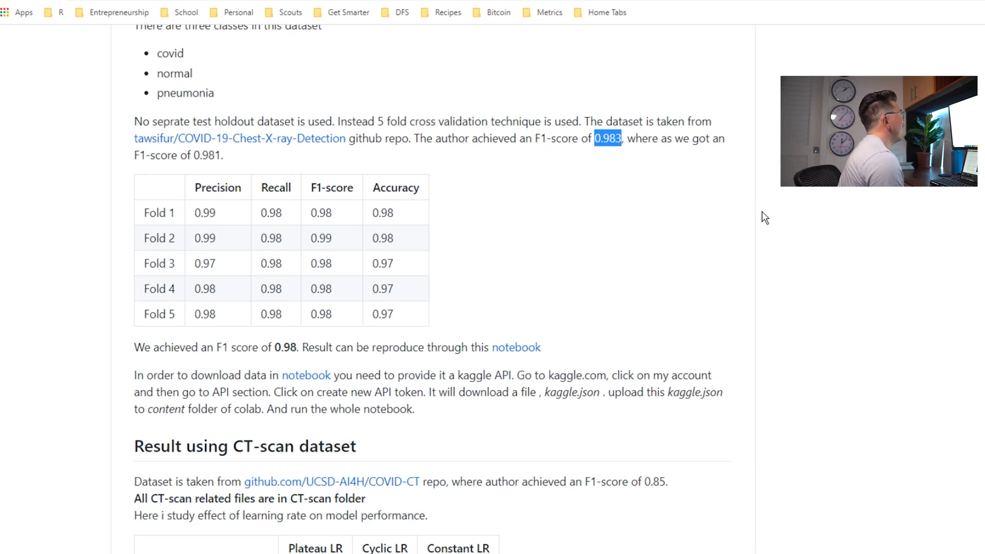
scroll(up, 3)
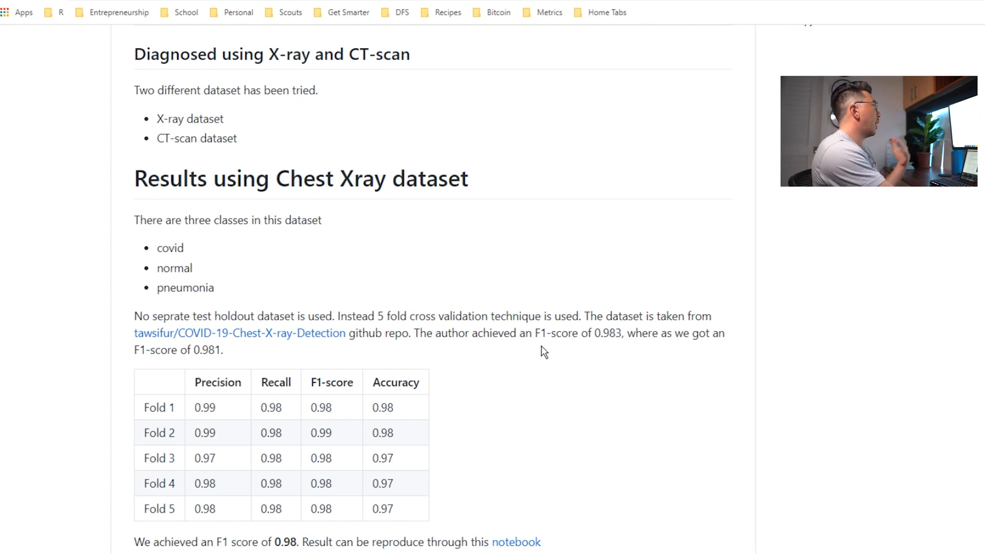
scroll(down, 3)
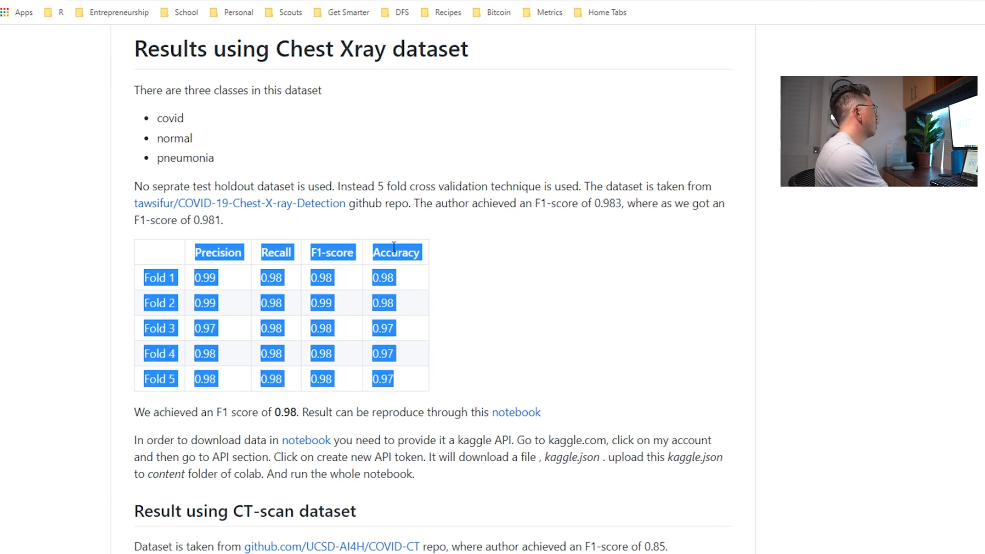
Clear the table highlight and read the CT-scan learning-rate results down to the PAPER citation
click(210, 277)
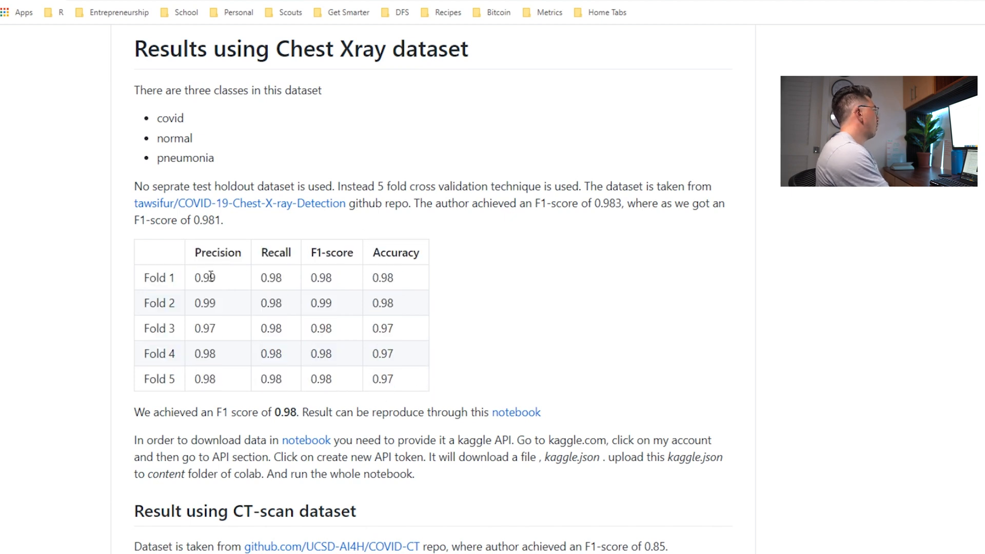
scroll(up, 3)
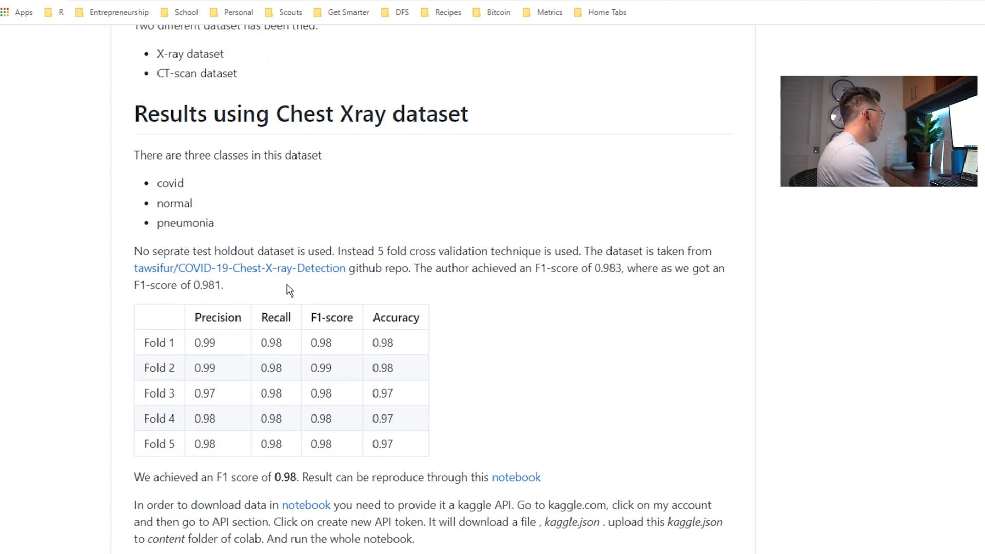
scroll(down, 3)
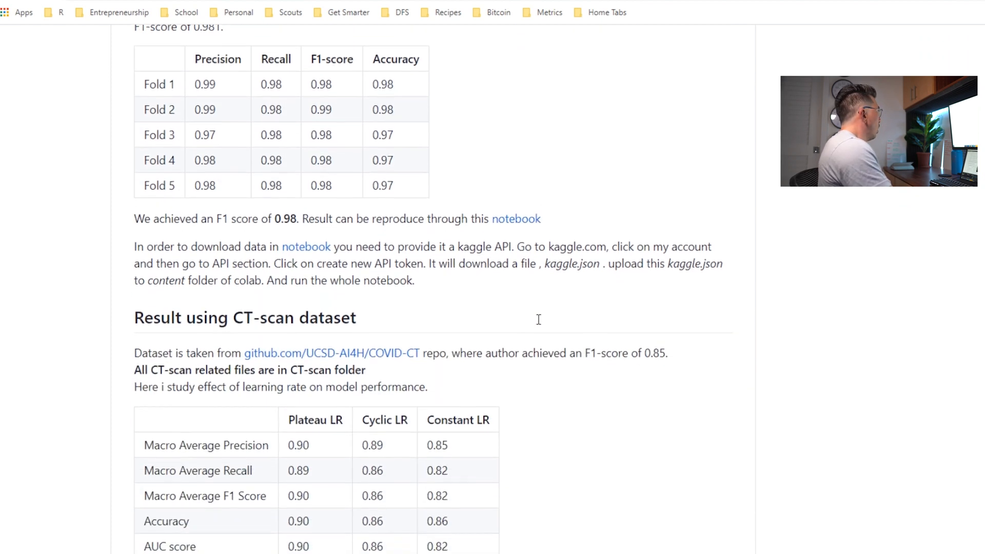
scroll(down, 3)
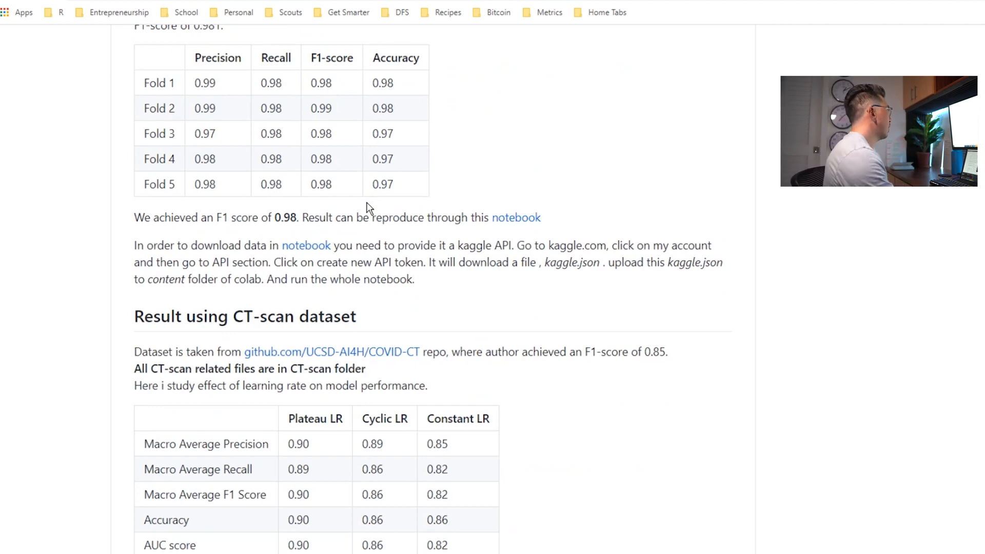
scroll(up, 3)
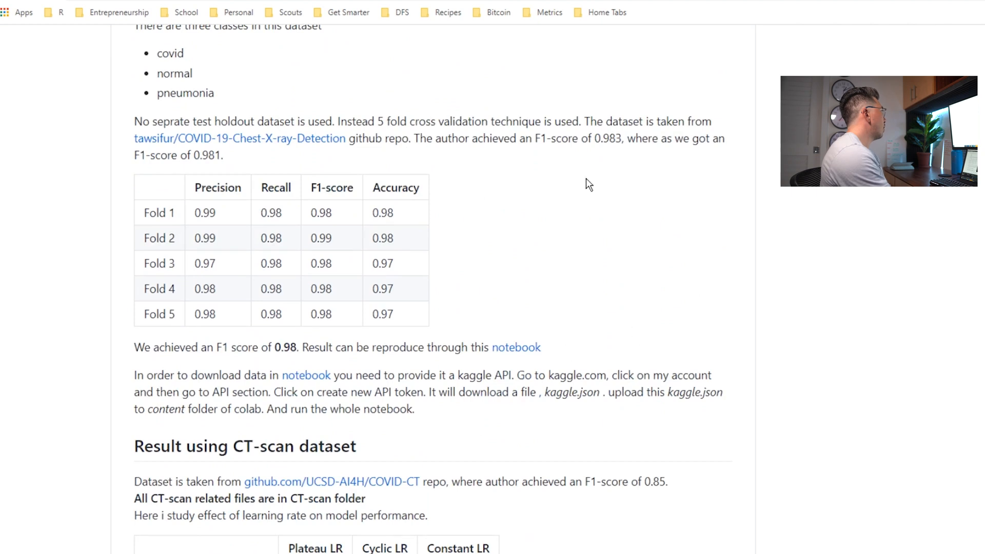
mouse_move(564, 127)
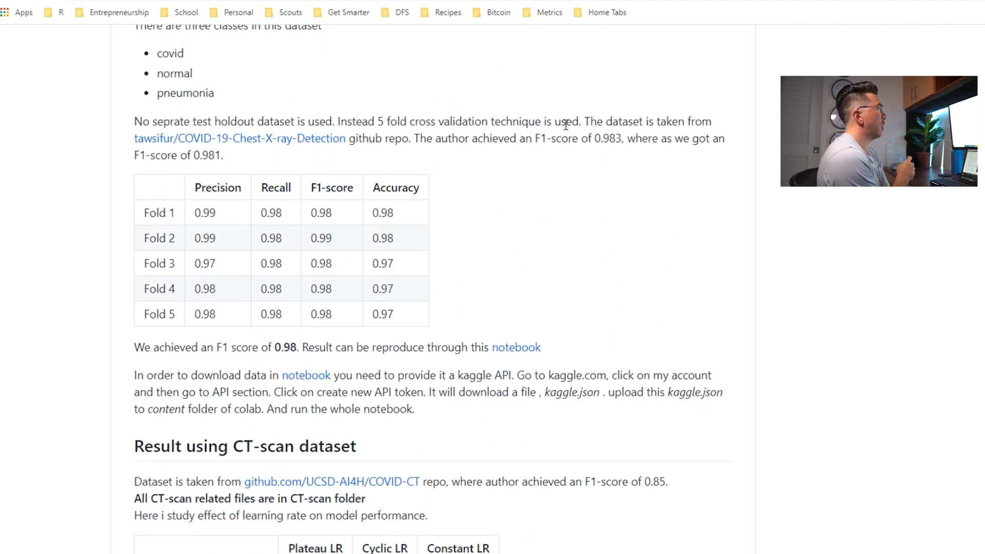
scroll(down, 3)
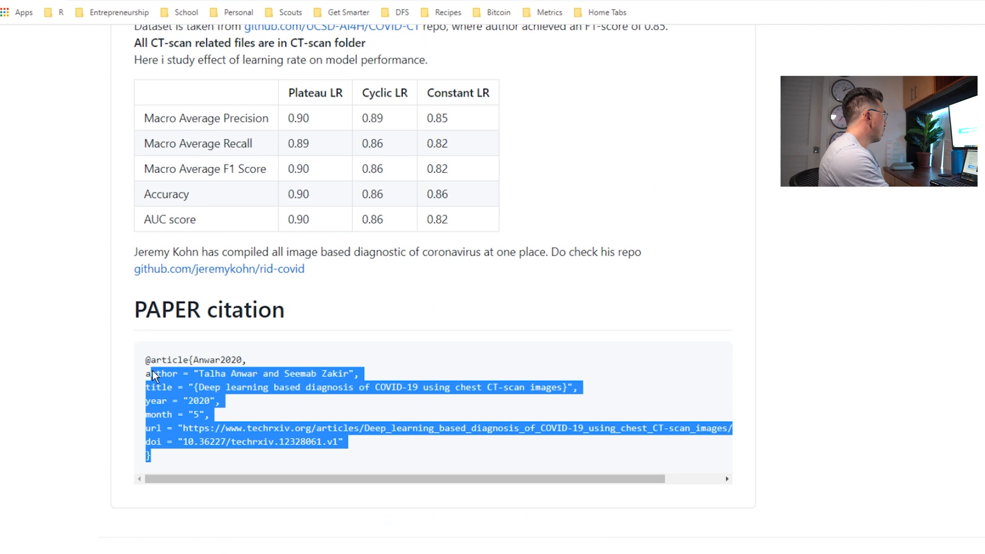
Select the techrxiv.org URL in the citation and open the cited COVID-19 CT-scan paper
click(216, 428)
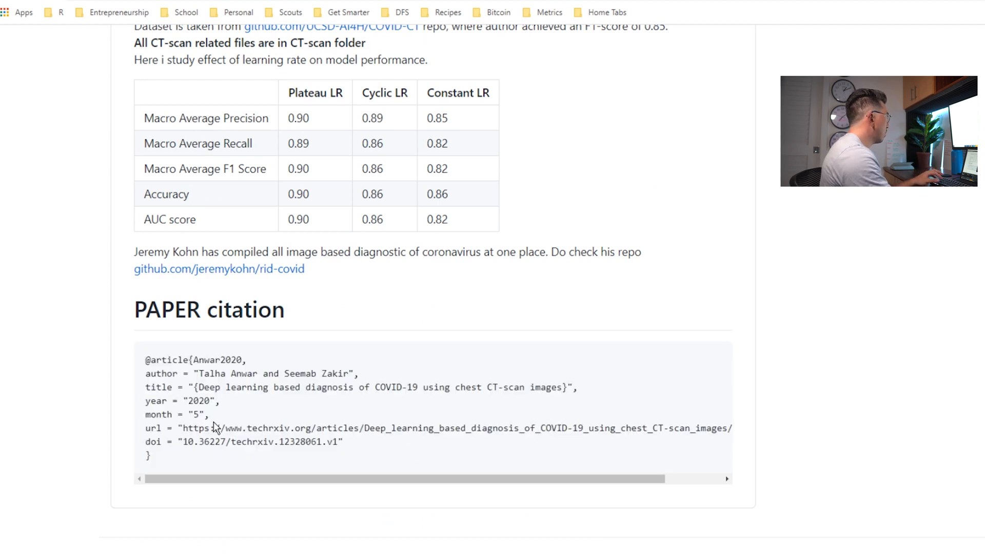
drag(185, 428, 690, 427)
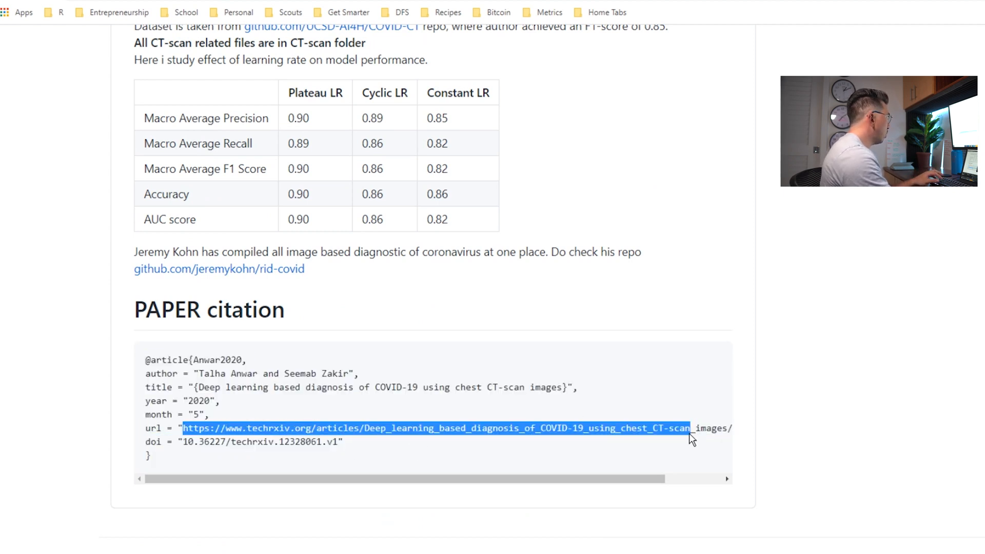
scroll(right, 3)
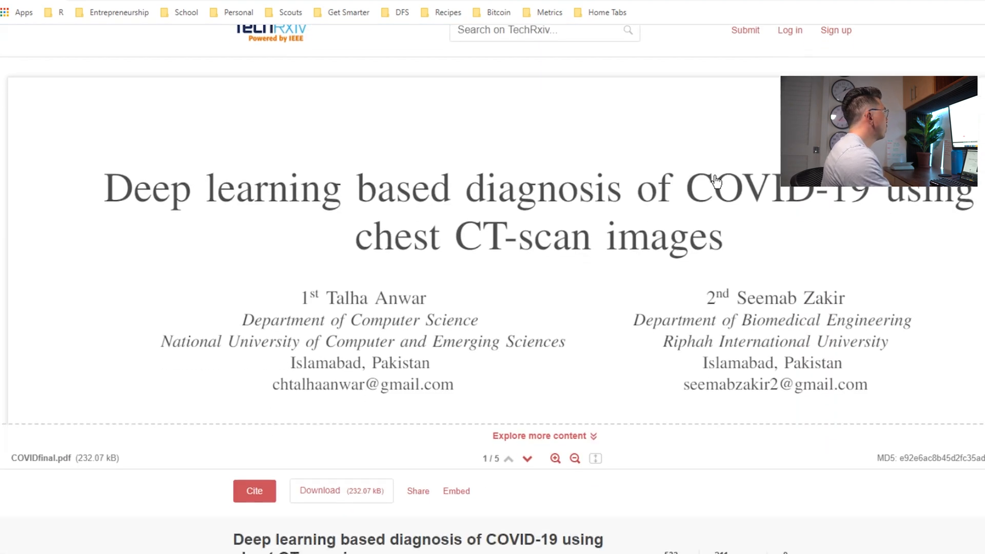
Read the TechRxiv abstract reporting accuracy 0.897, F1 0.896 and AUC 0.895
scroll(down, 3)
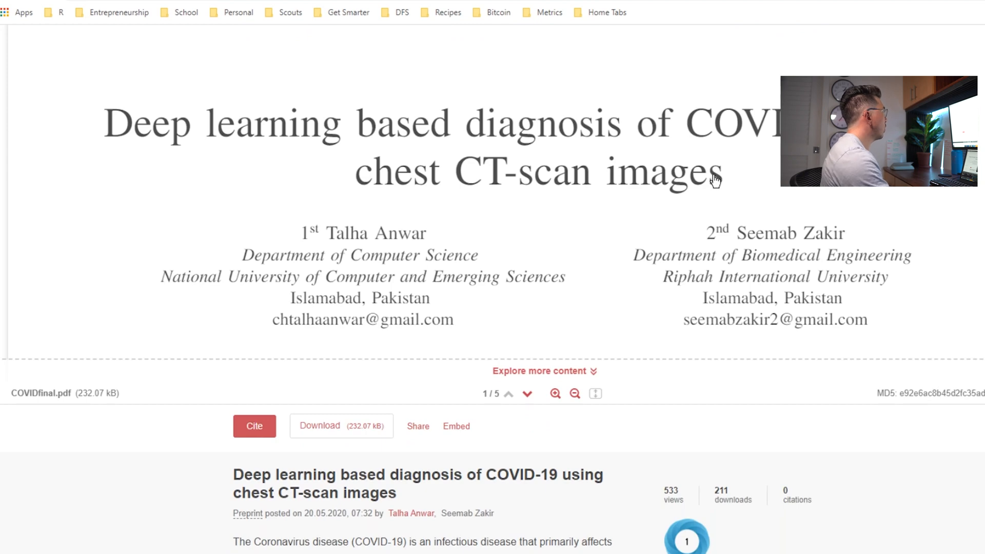
scroll(down, 3)
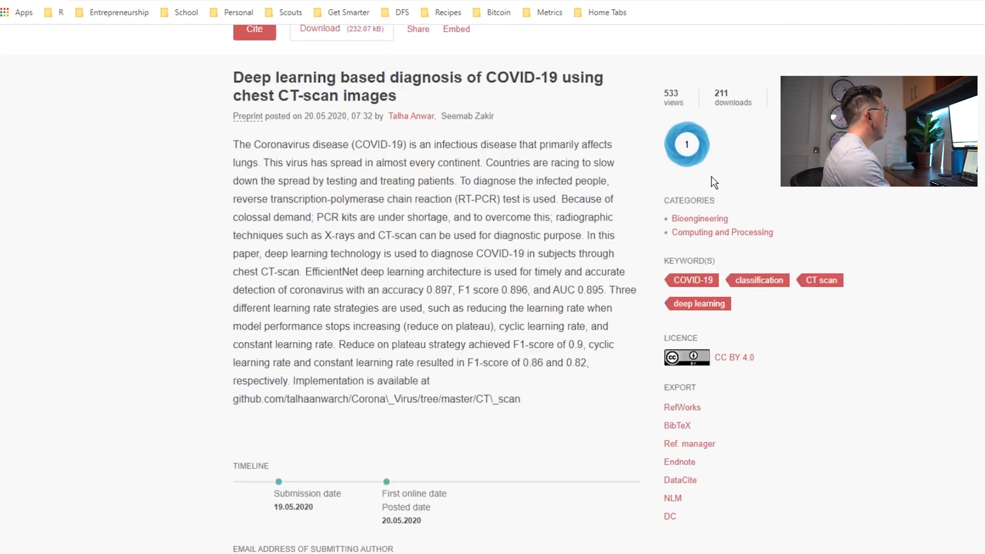
scroll(down, 3)
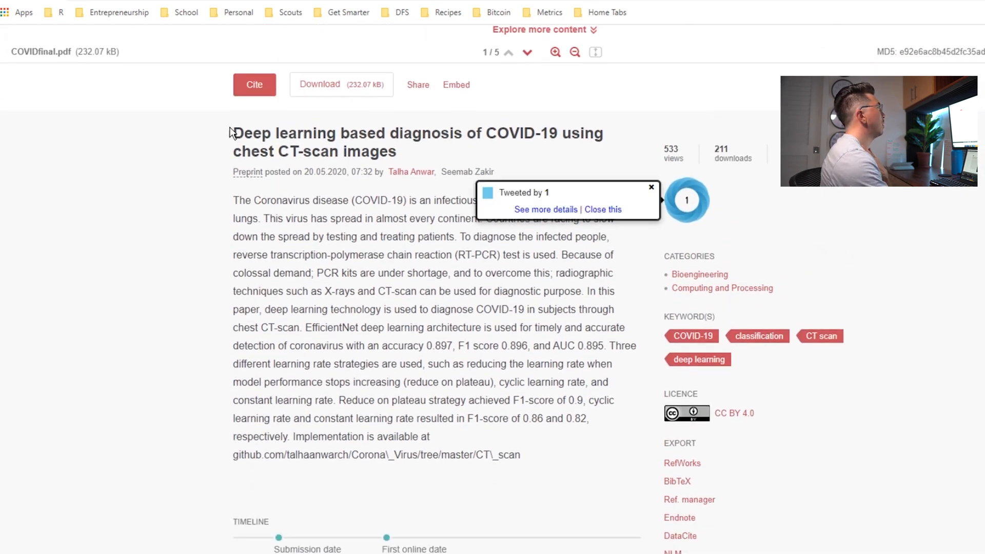
mouse_move(568, 448)
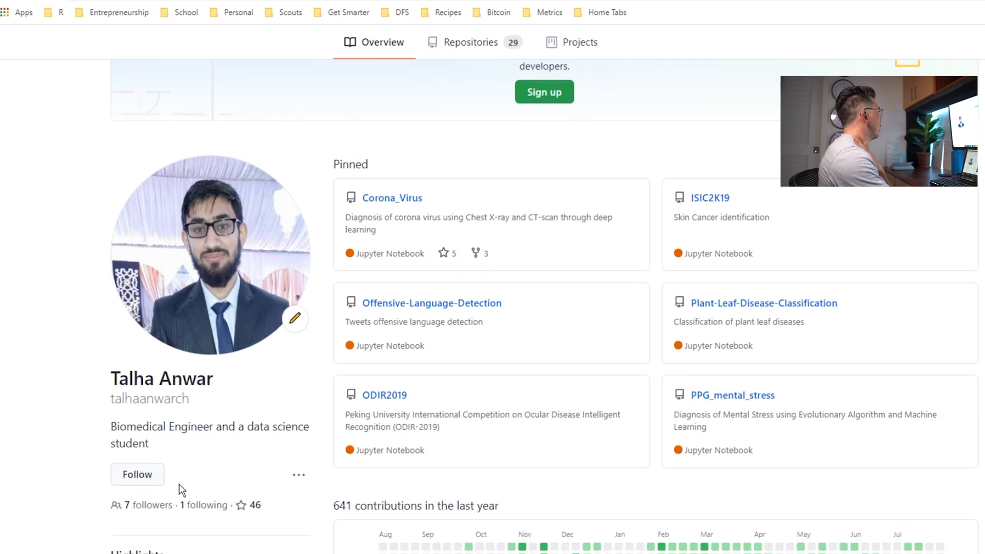
mouse_move(293, 357)
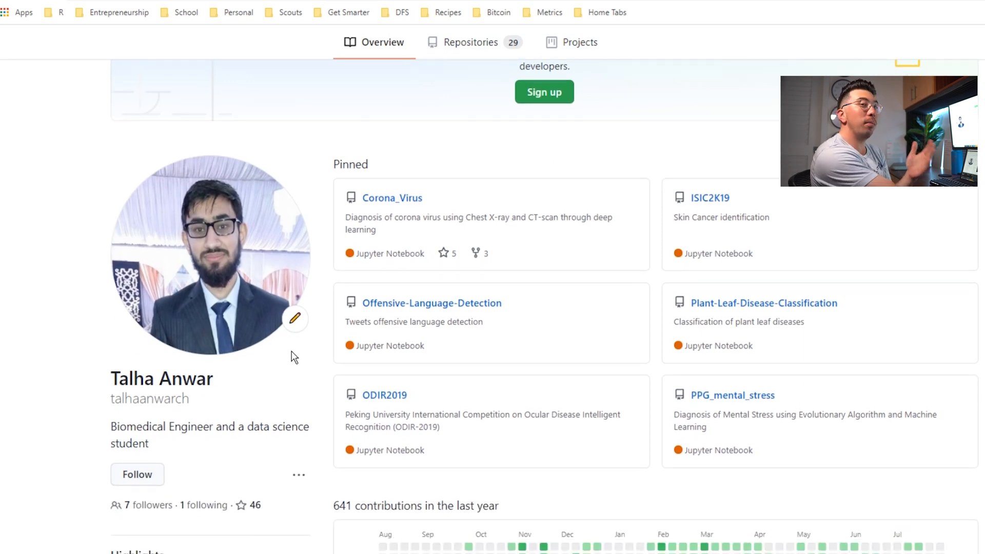